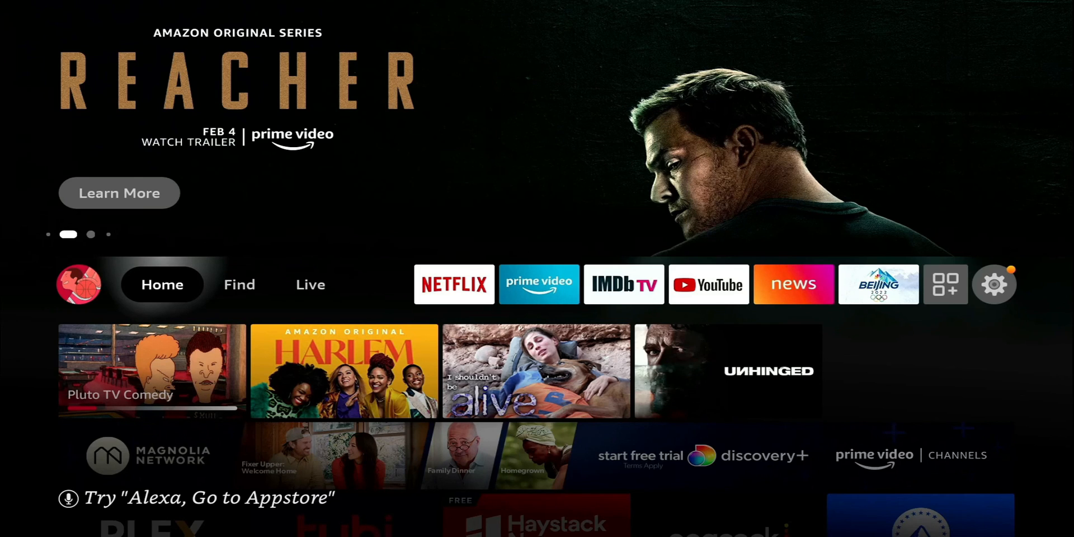
- Navigate from the home screen to the gear icon and enter the Settings grid
scroll(down, 3)
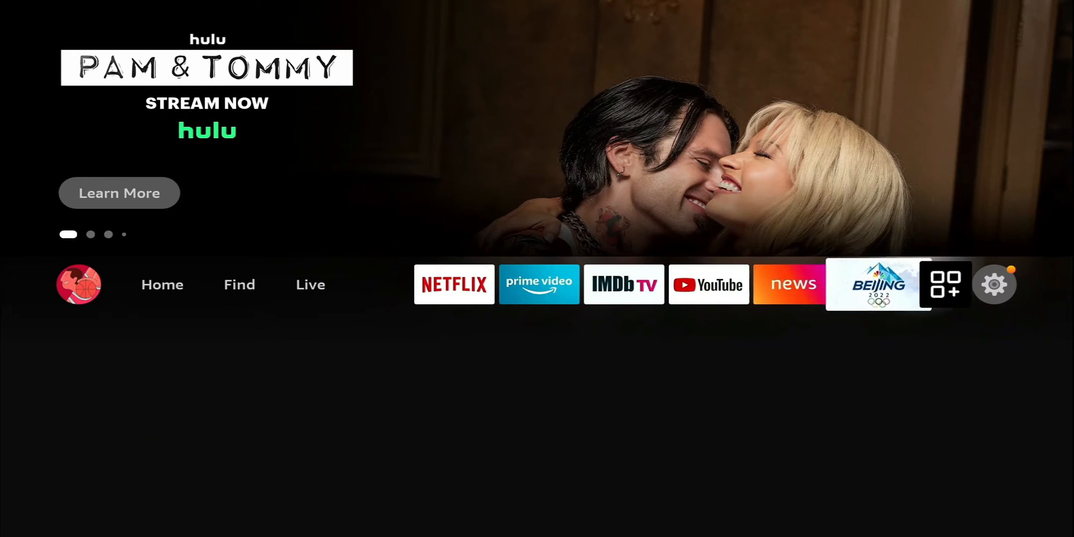
click(993, 285)
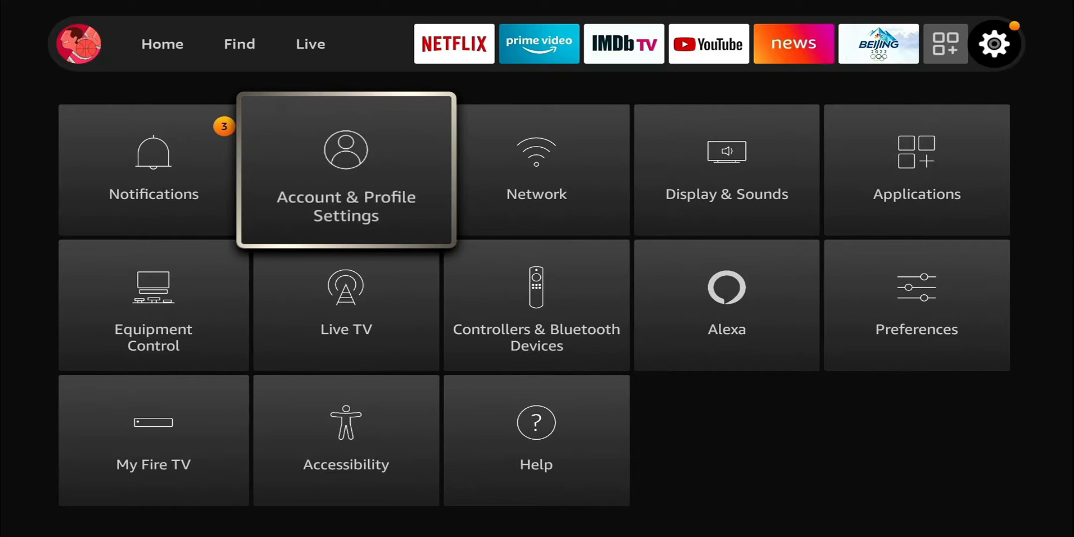
click(916, 304)
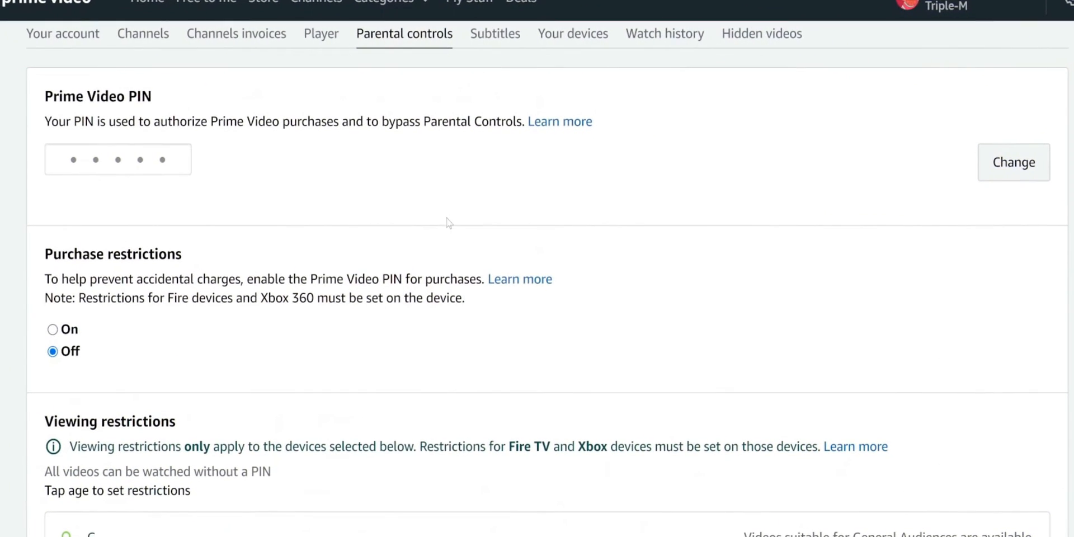
scroll(up, 3)
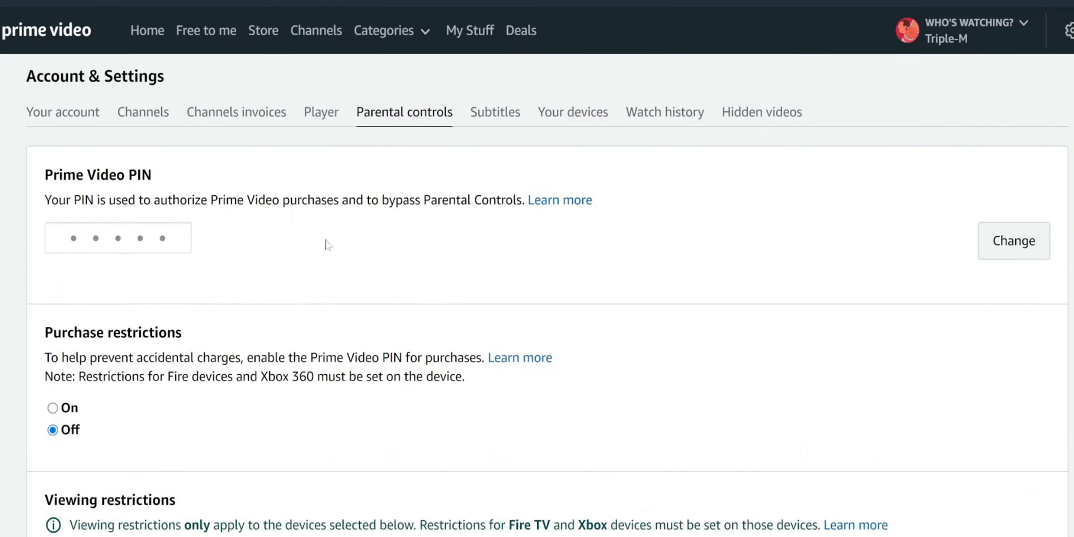
scroll(down, 3)
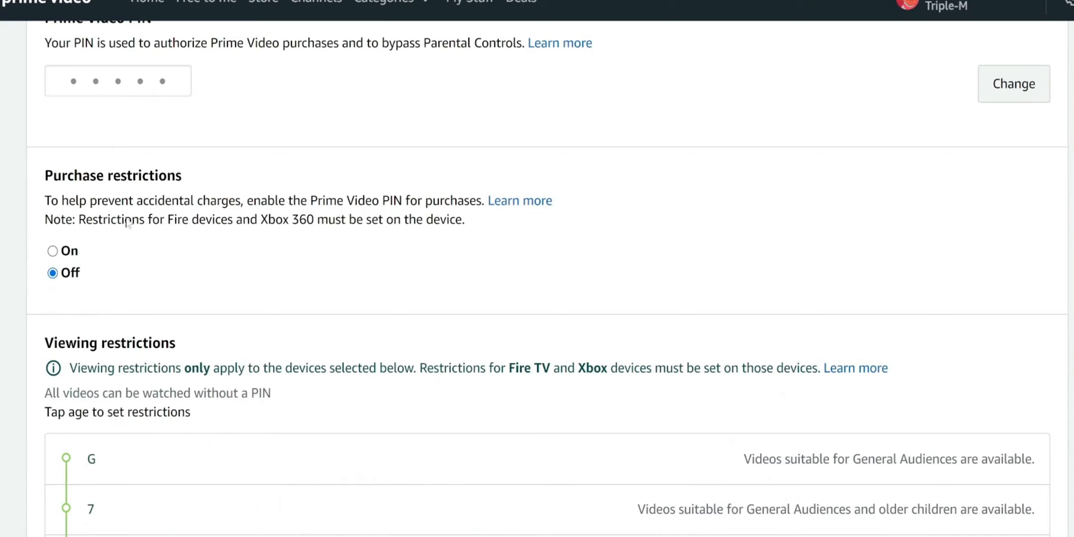
mouse_move(142, 250)
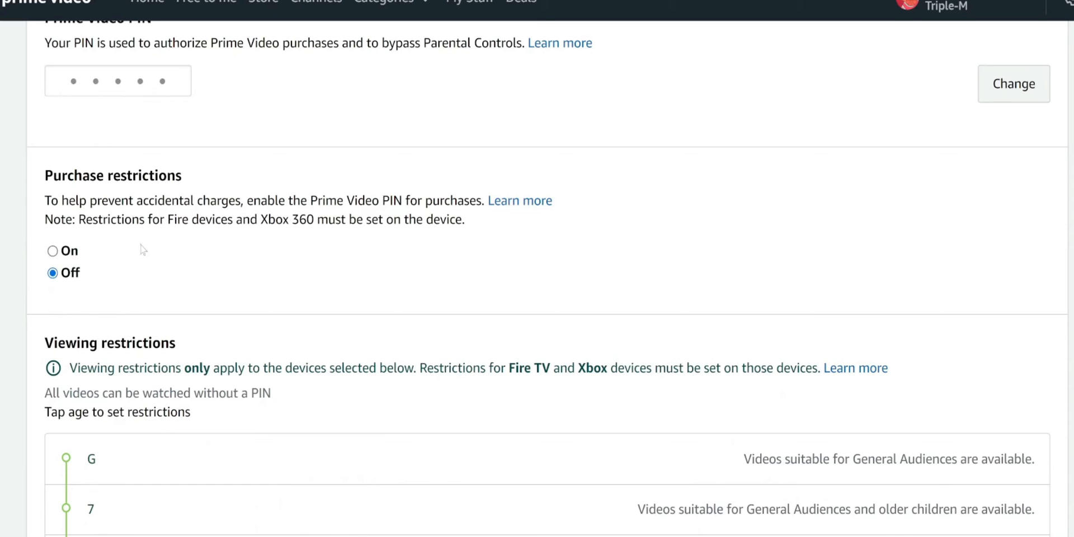
scroll(down, 3)
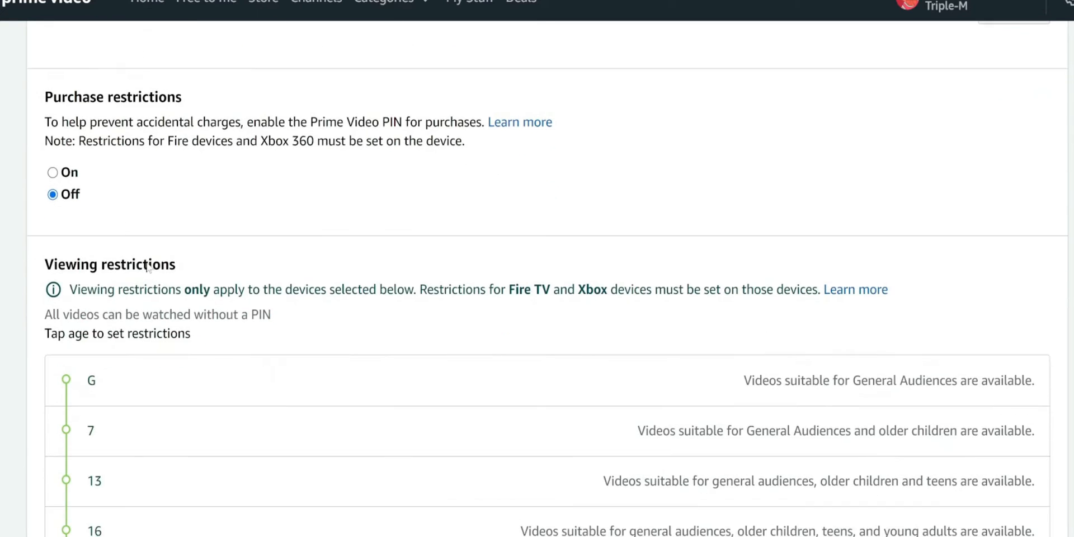
scroll(down, 3)
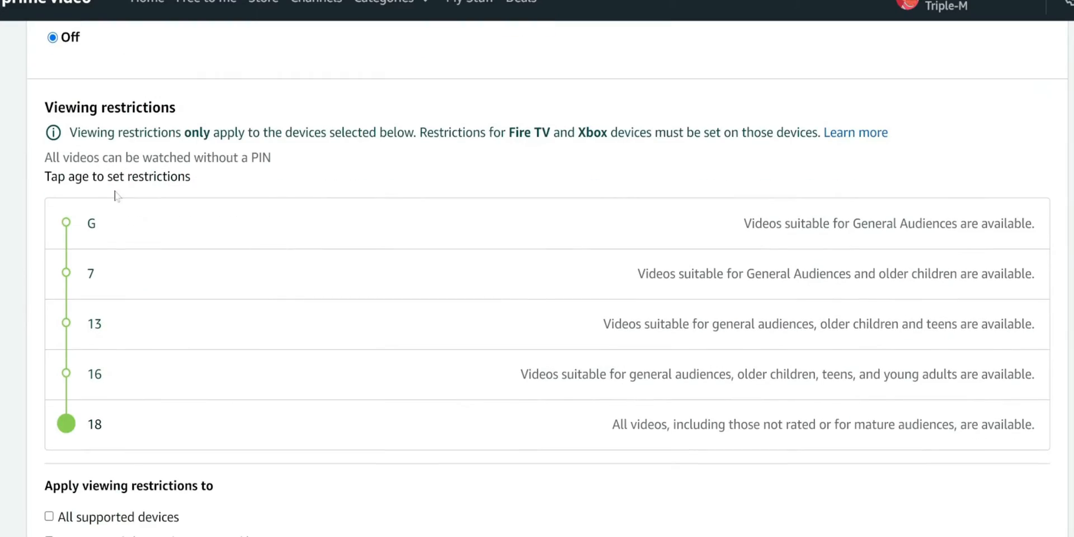
mouse_move(70, 236)
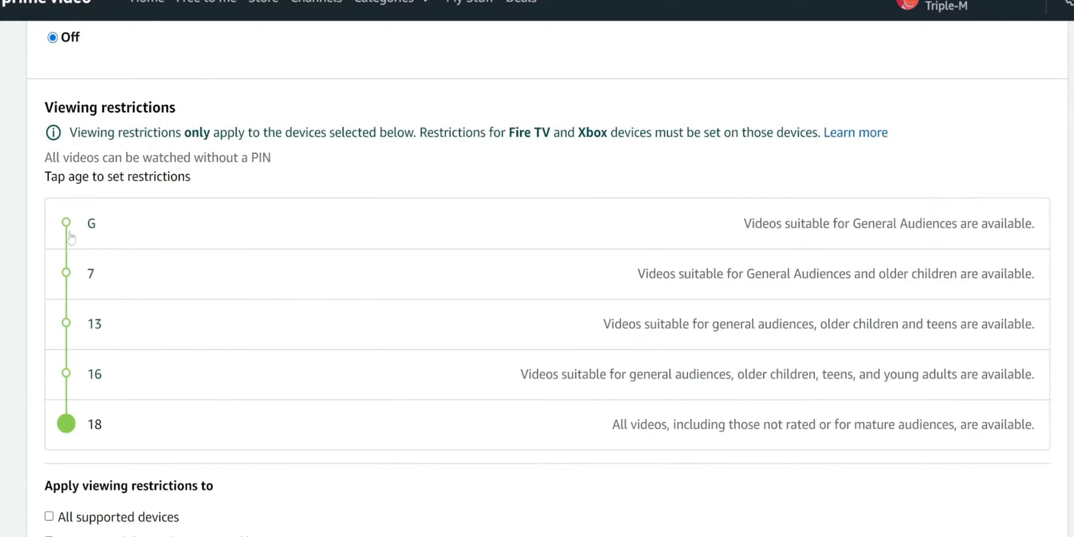
mouse_move(66, 359)
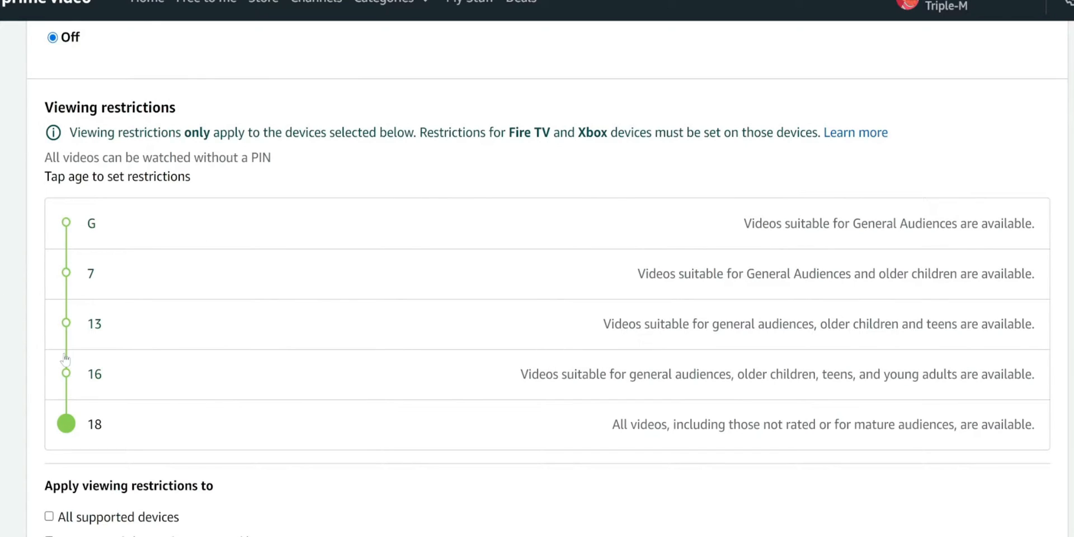
scroll(up, 3)
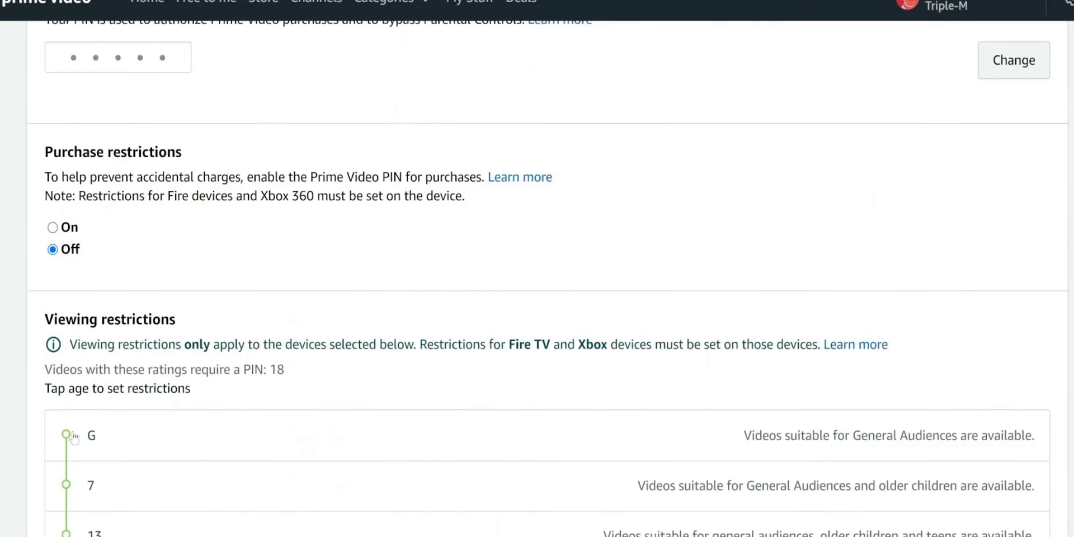
scroll(down, 3)
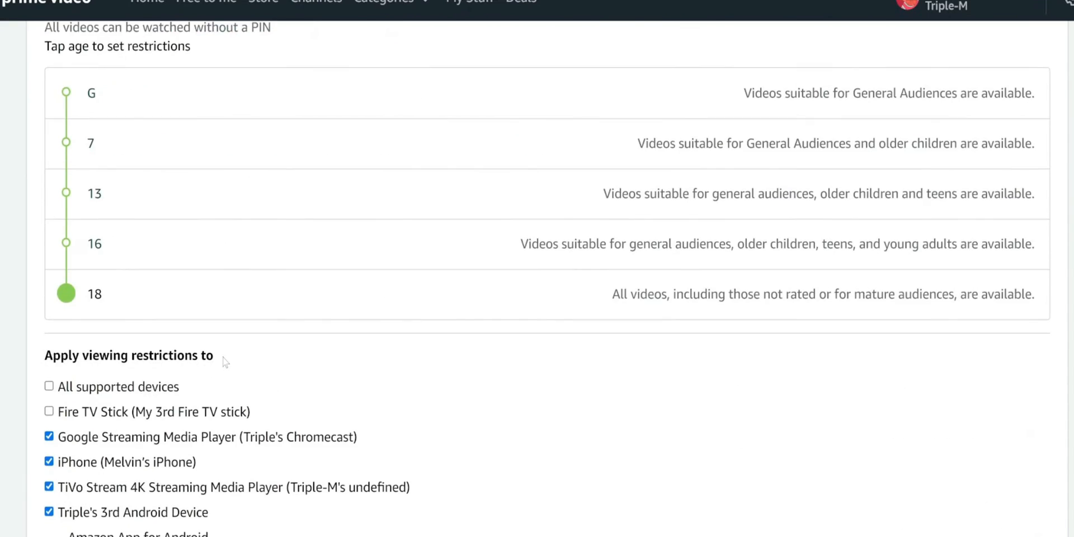
scroll(down, 3)
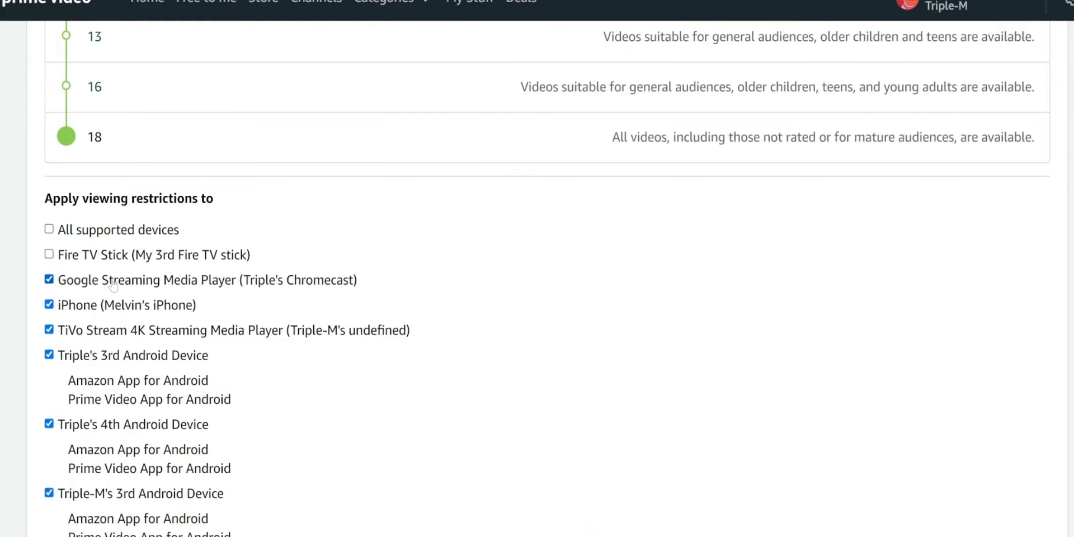
scroll(down, 3)
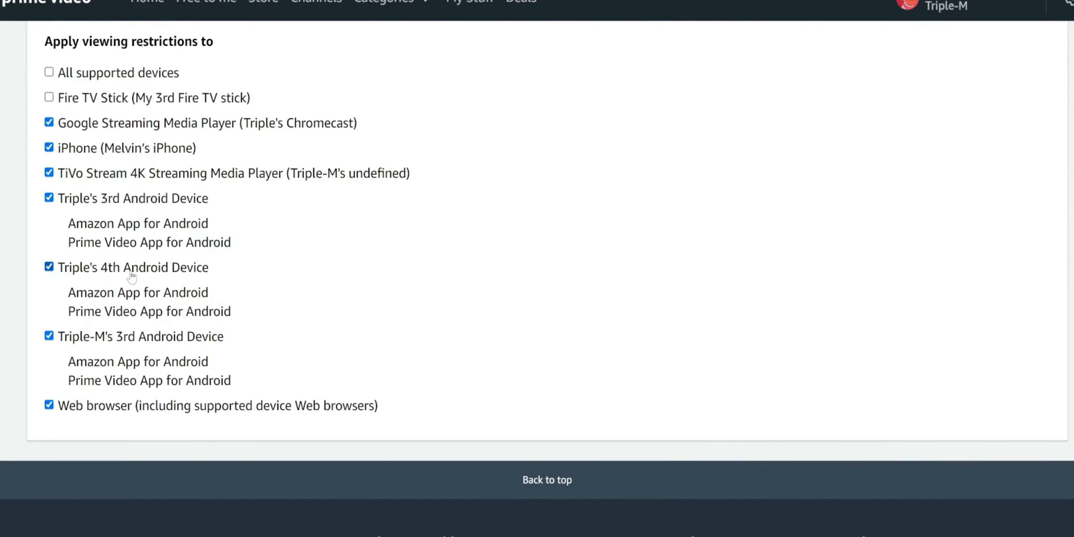
scroll(up, 3)
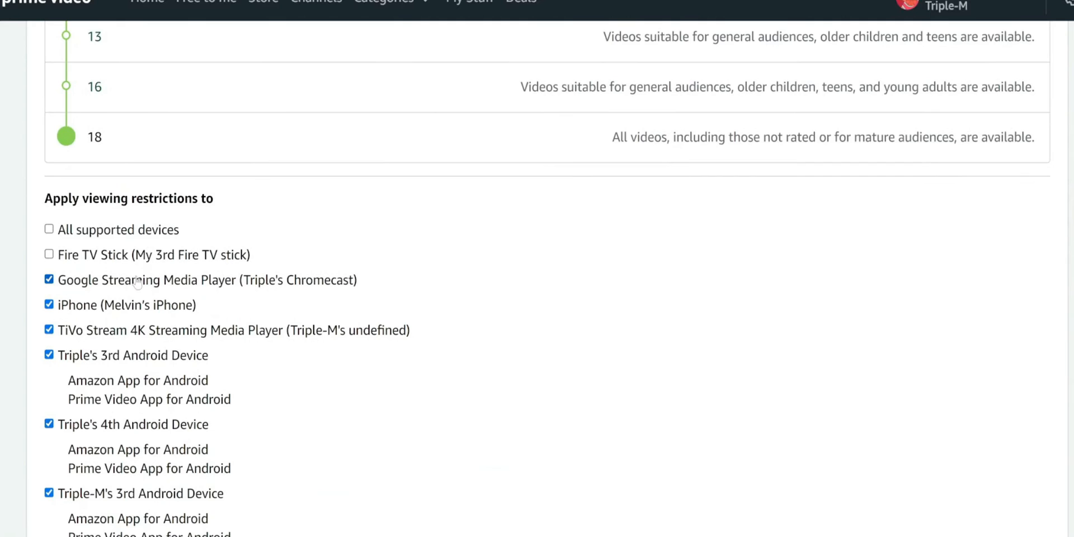
scroll(up, 3)
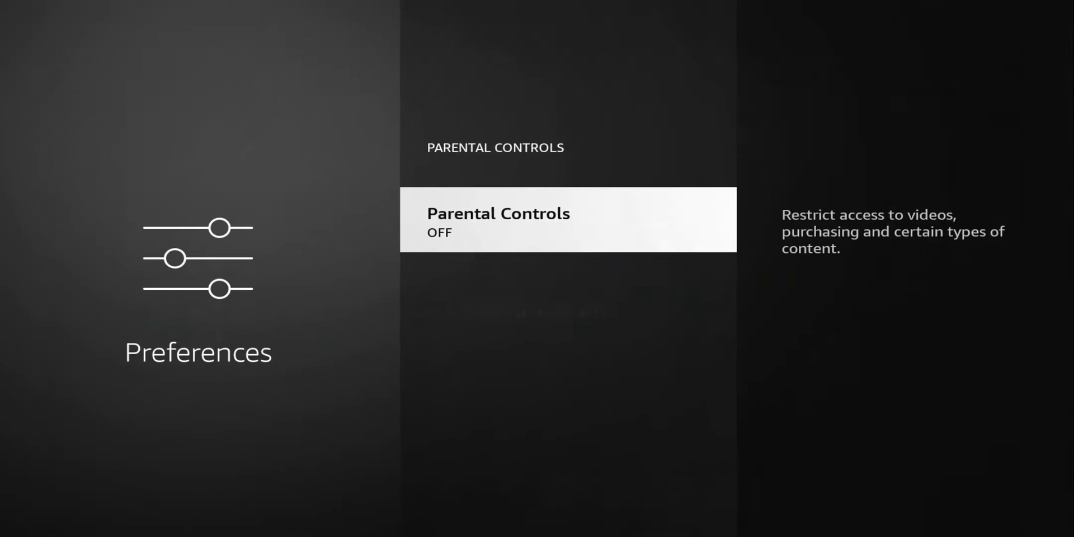
- Switch Parental Controls On with PIN protection and acknowledge the confirmation
click(567, 220)
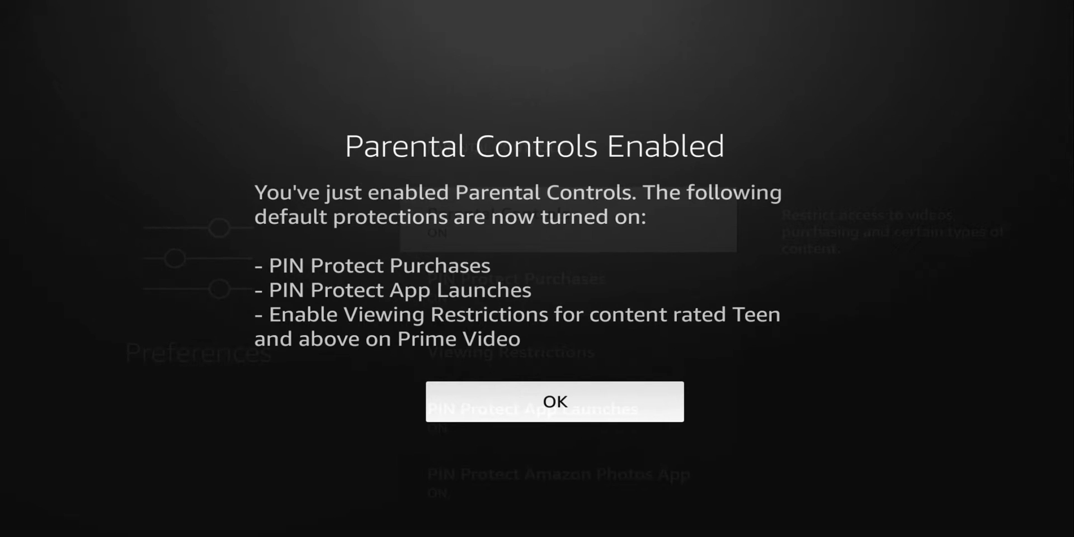
click(555, 401)
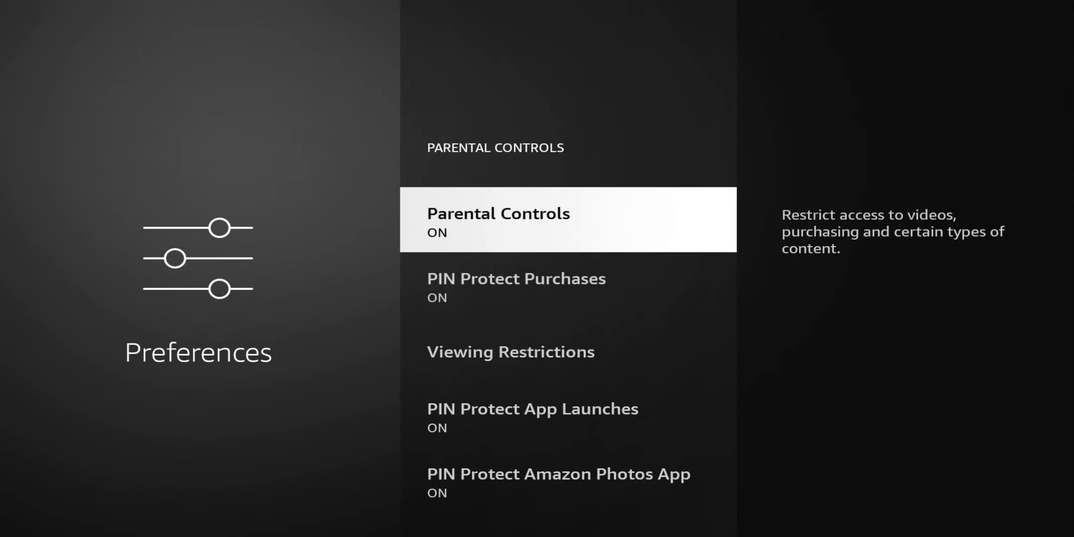
scroll(down, 3)
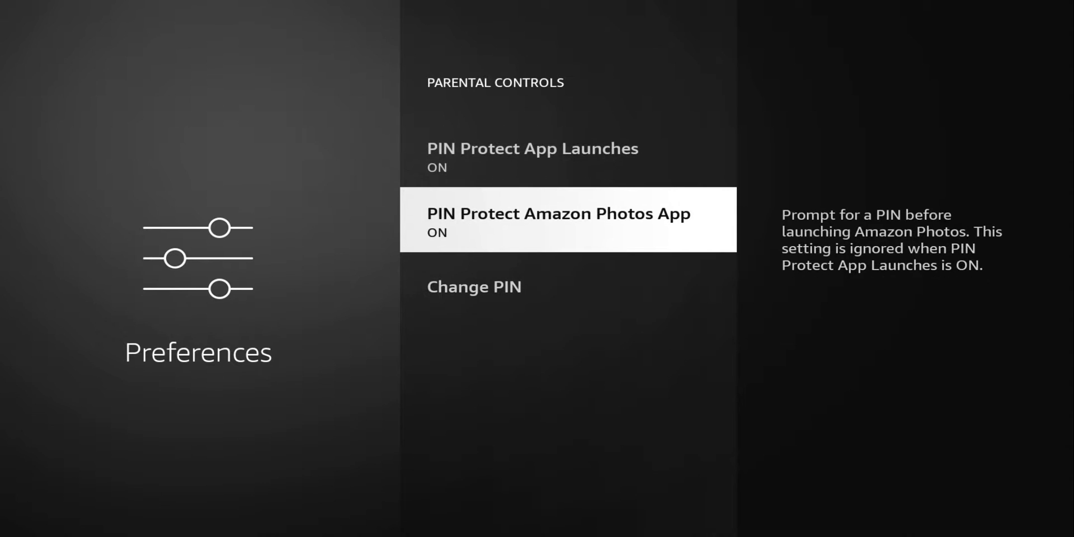
scroll(up, 3)
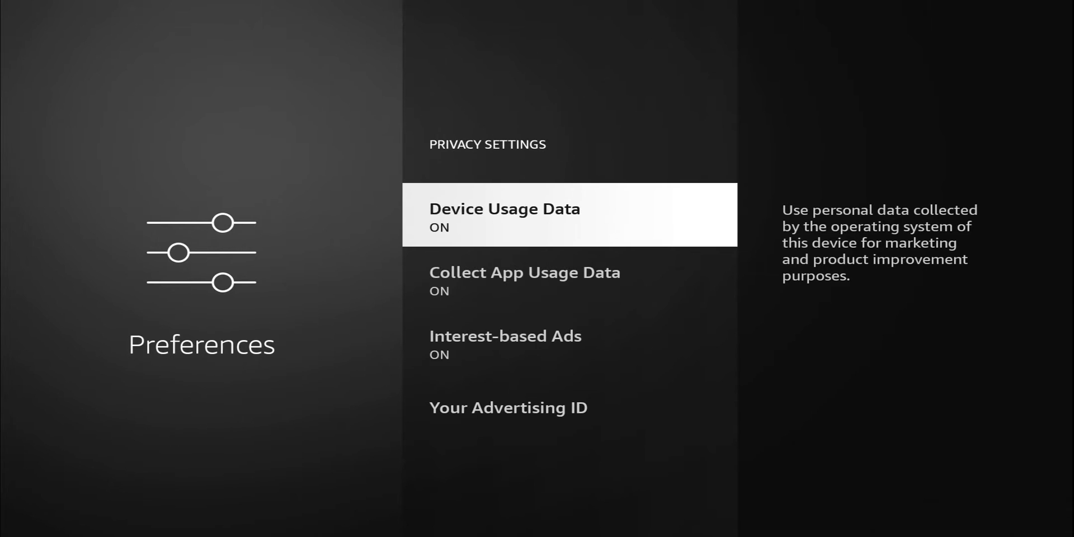
- Turn off Device Usage Data and confirm in the dialog
click(569, 214)
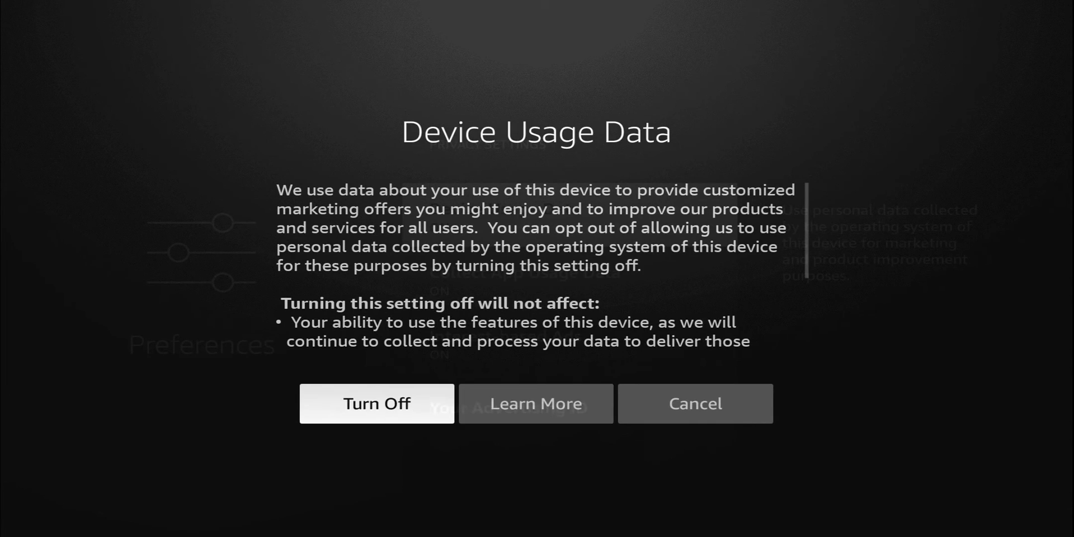
click(376, 403)
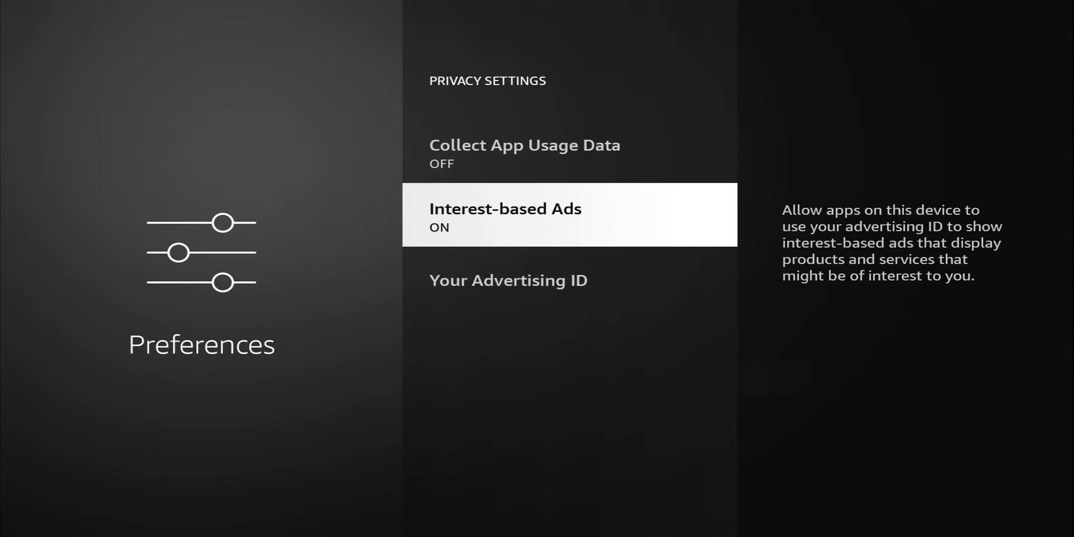
- Switch off Interest-based Ads in Privacy Settings
click(568, 214)
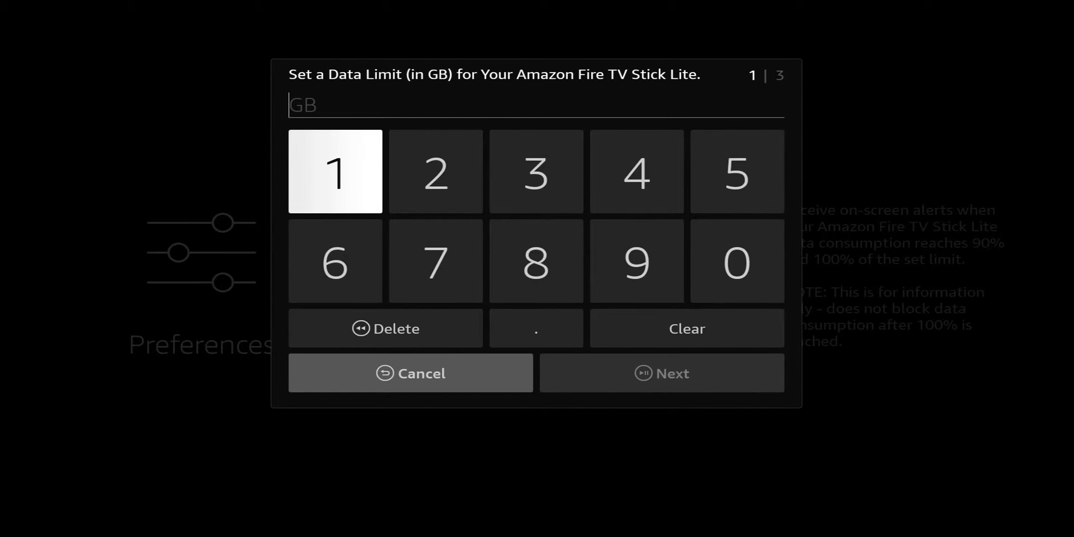
- Cancel the data limit keypad, review Monthly Top Data Usage and return to Preferences
click(410, 373)
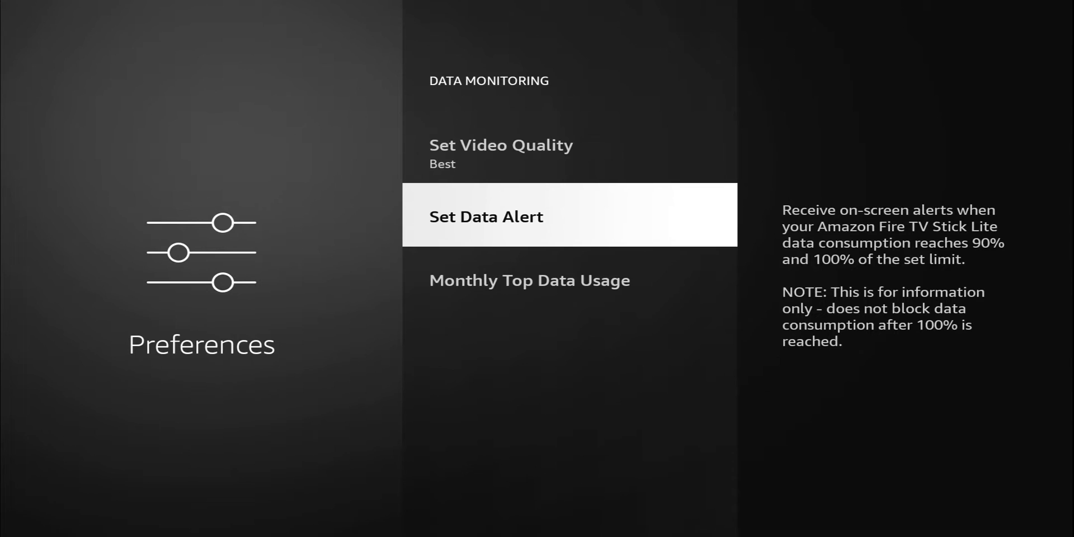
scroll(down, 3)
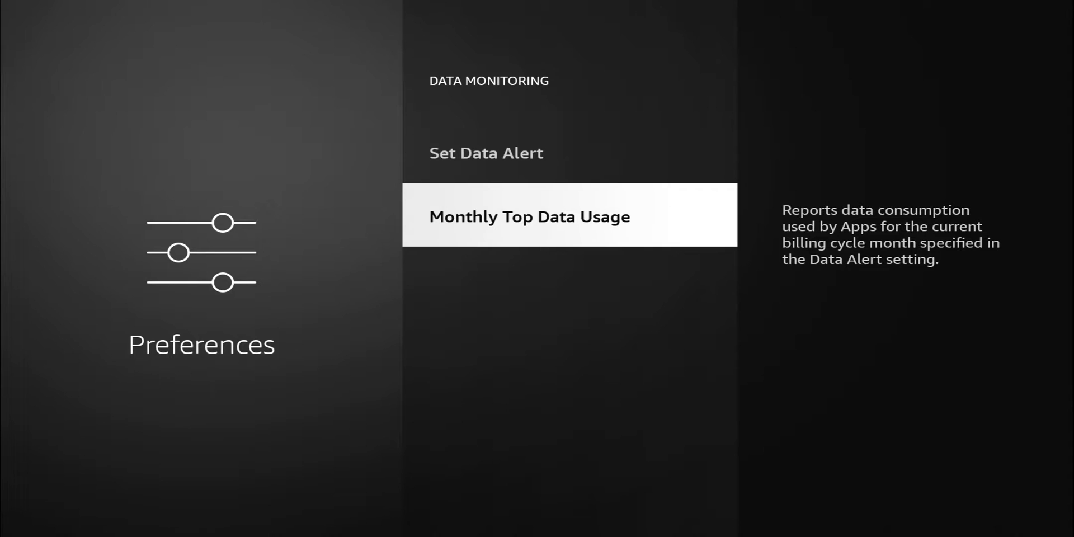
key(Back)
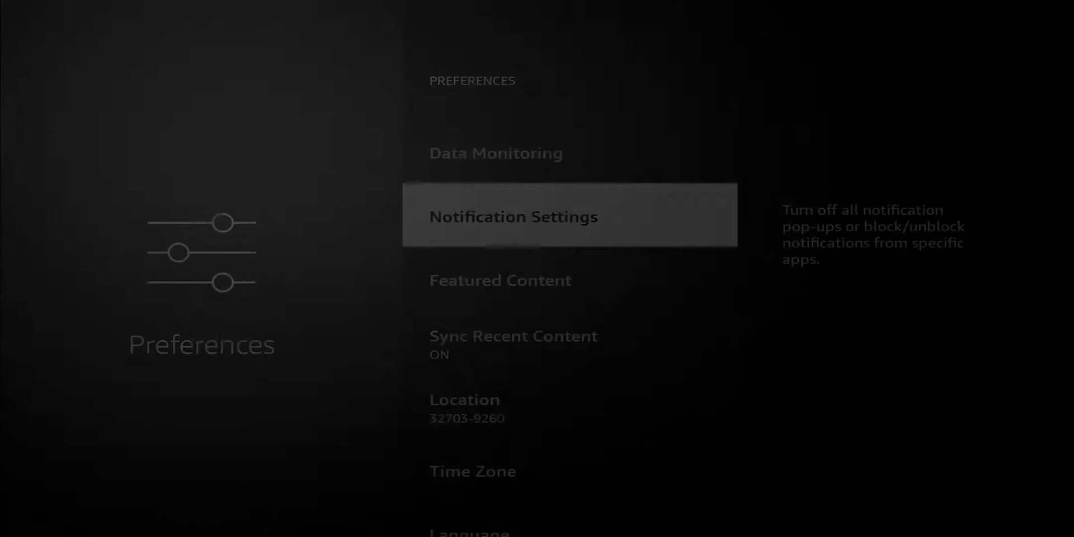
click(568, 215)
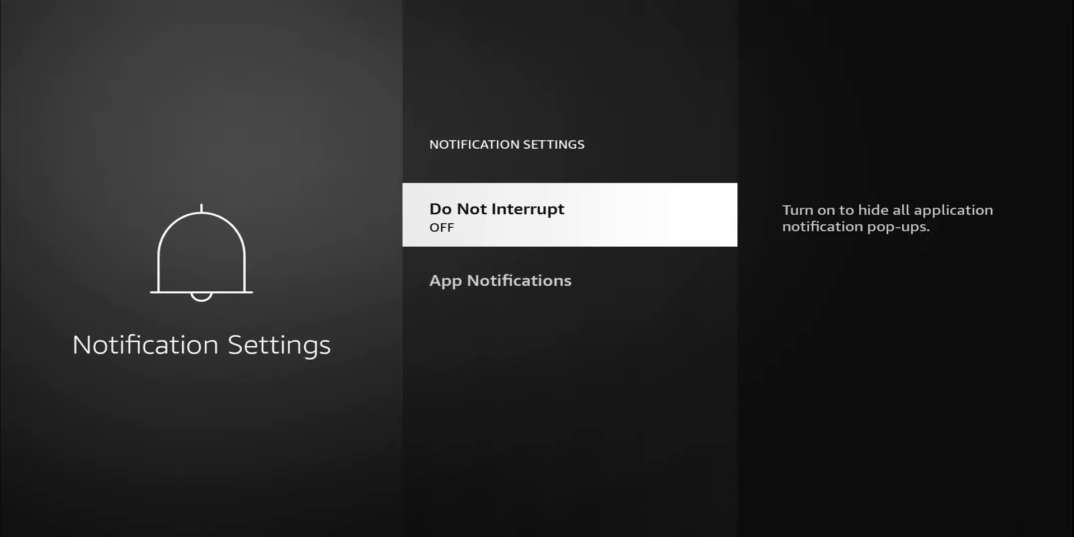
click(568, 214)
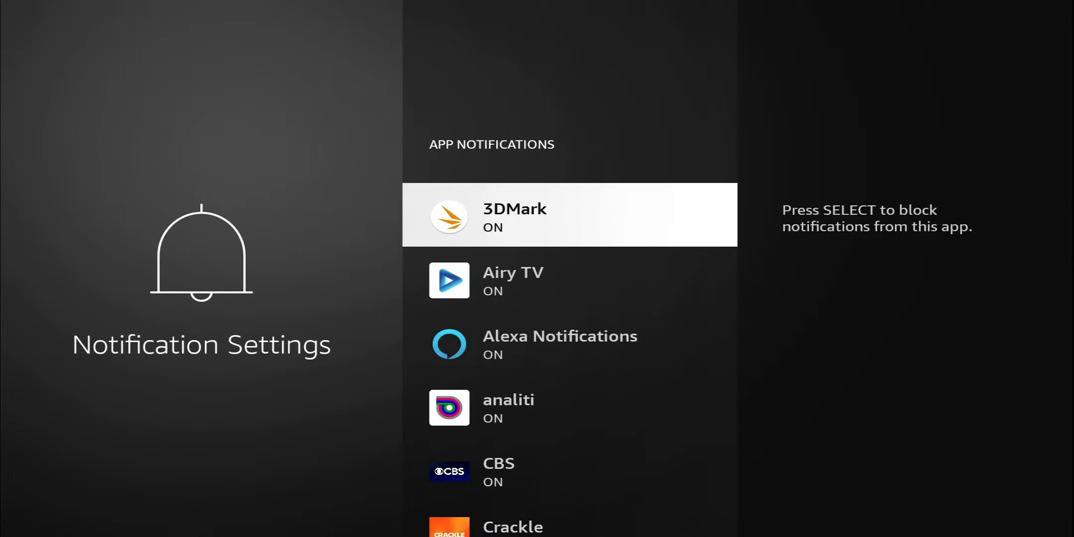
scroll(down, 3)
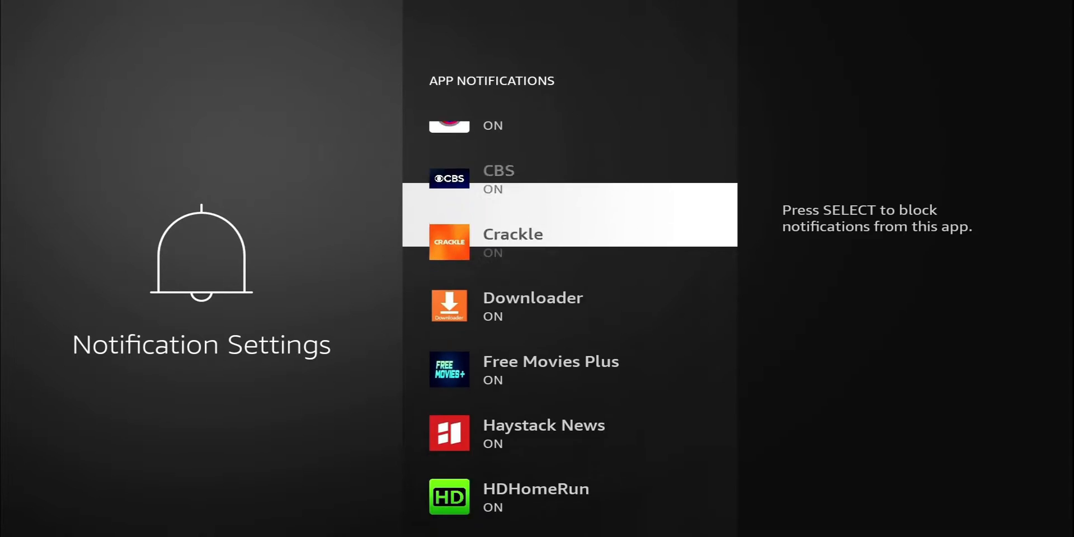
scroll(down, 3)
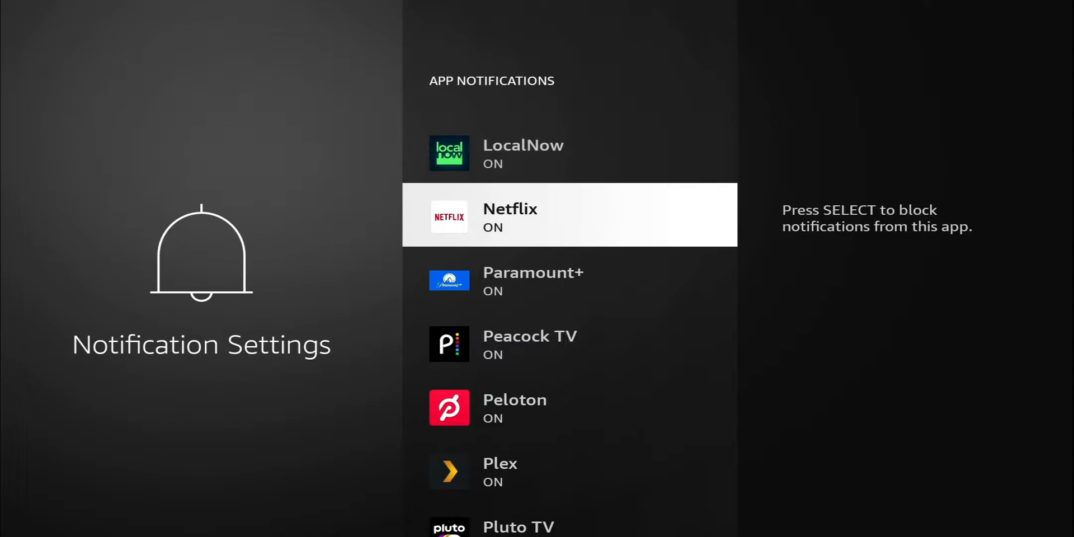
scroll(down, 3)
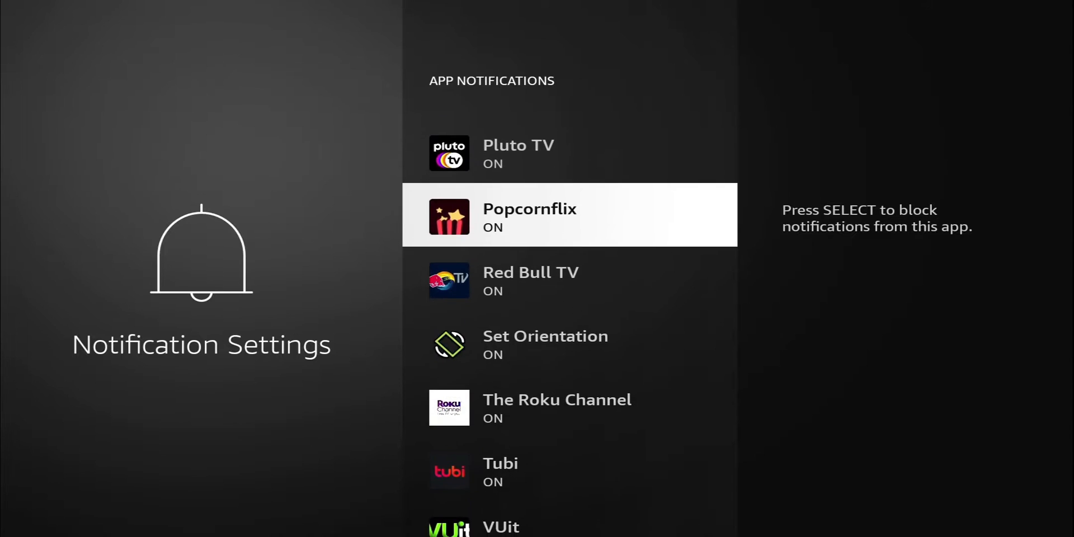
key(Back)
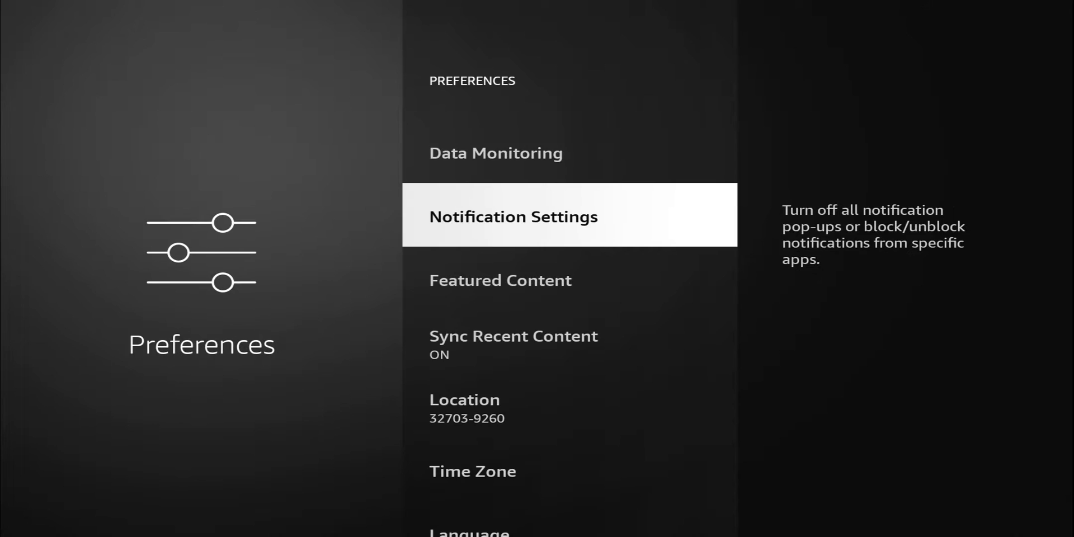
scroll(down, 3)
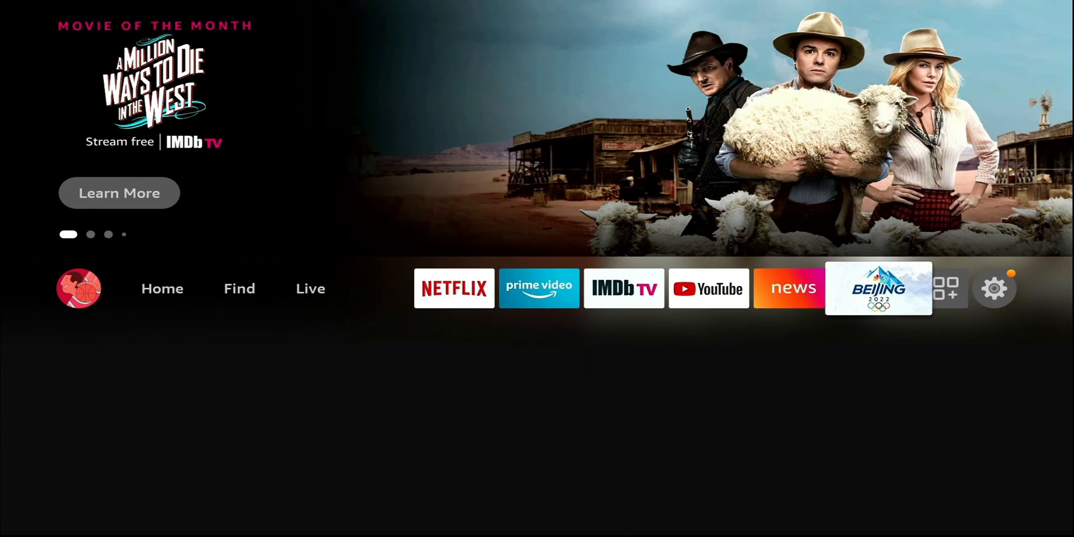
click(993, 287)
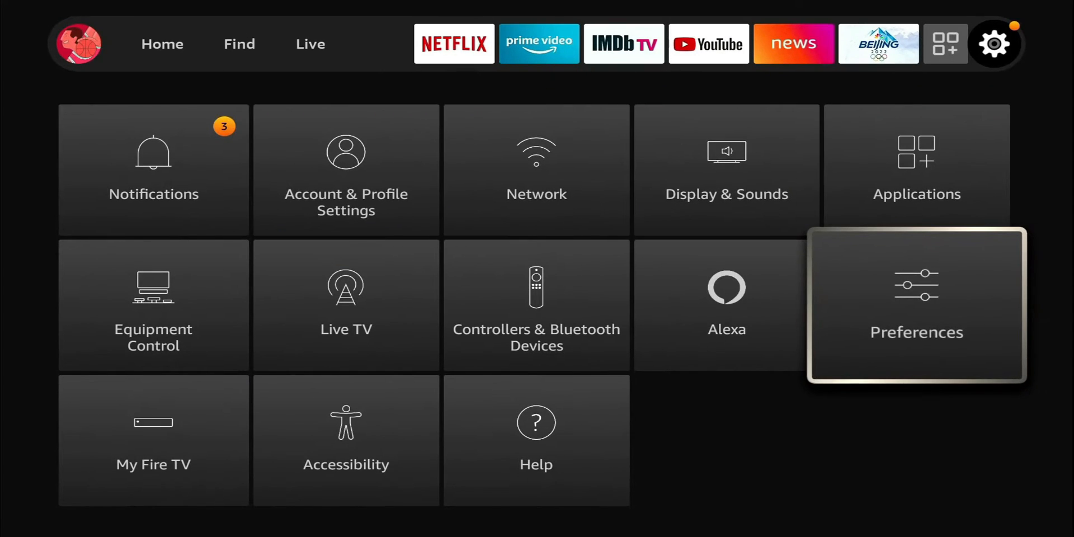
click(916, 305)
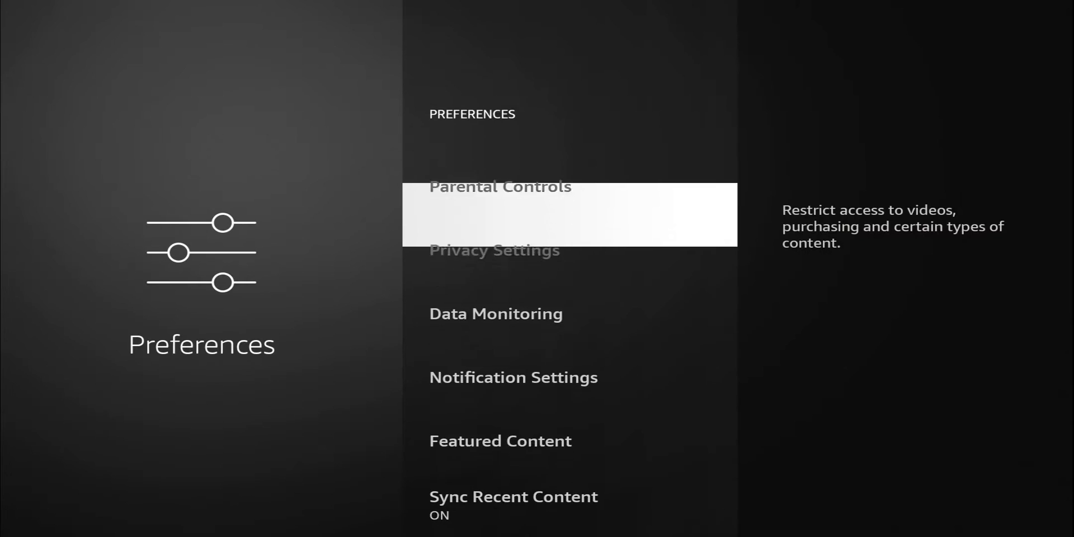
- Set Allow Video Autoplay and Allow Audio Autoplay to Off under Featured Content
scroll(down, 3)
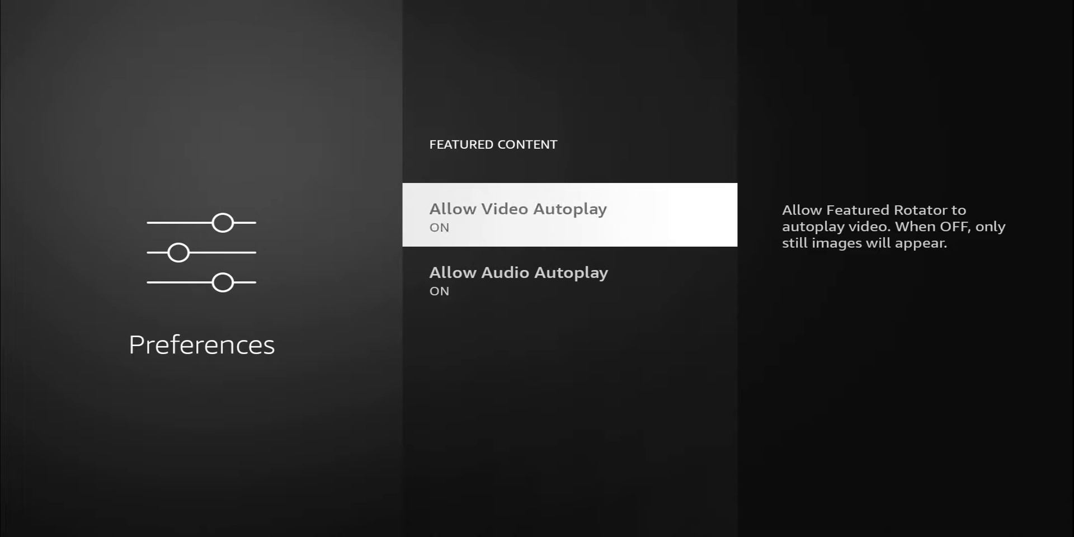
click(567, 215)
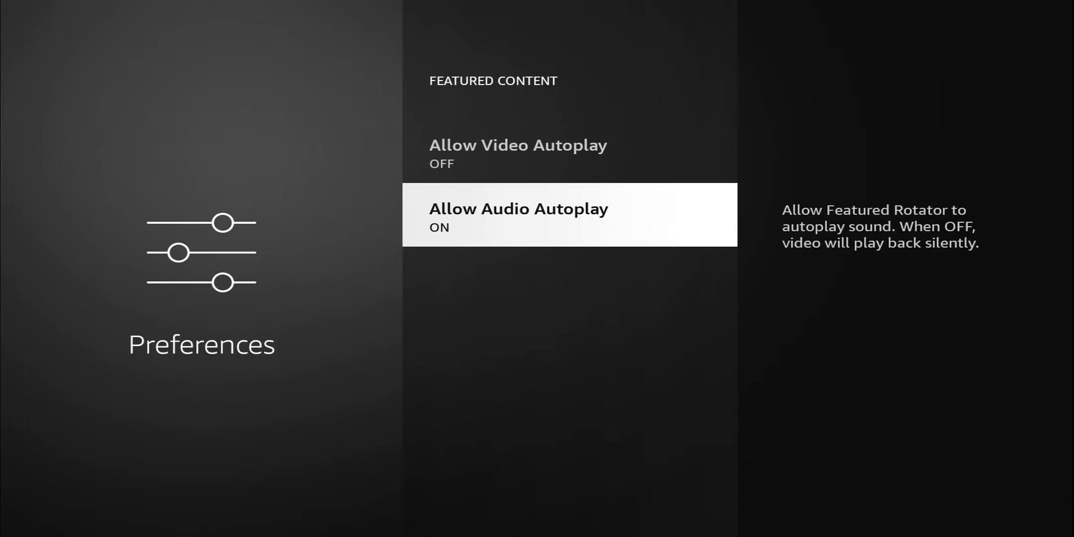
click(568, 215)
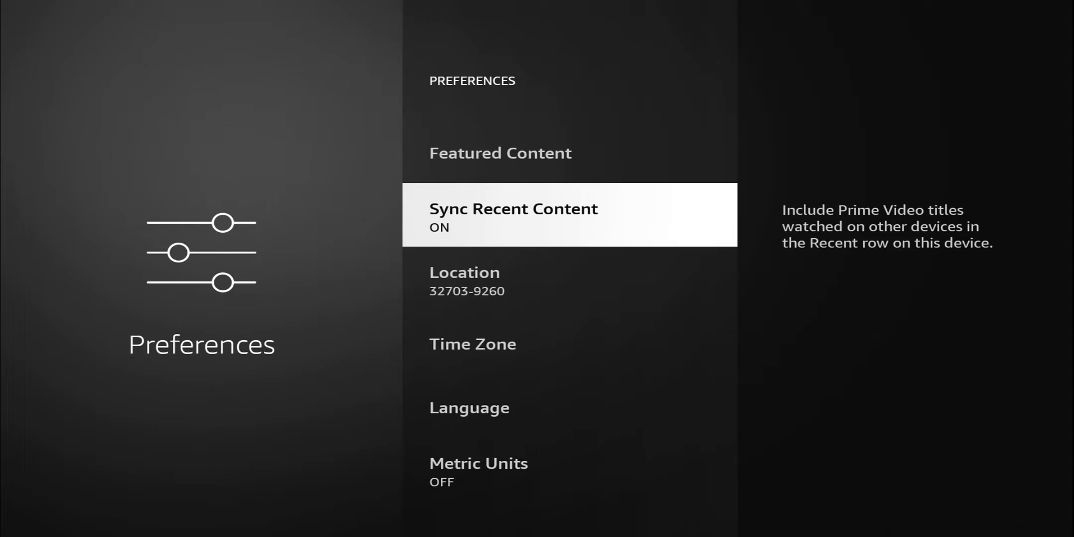
- Return to Settings, enter My Fire TV and review Developer Options with ADB debugging On
key(Back)
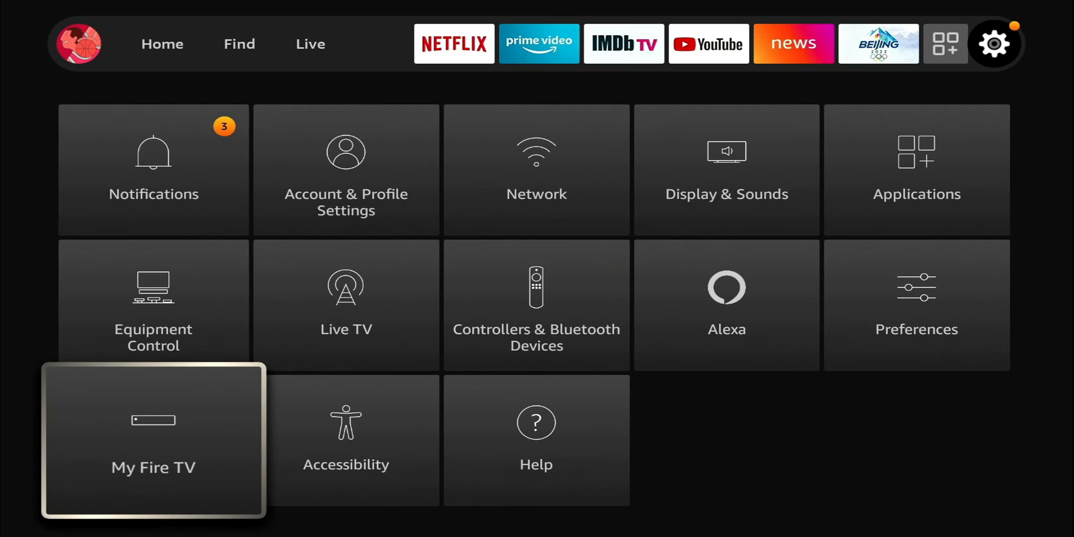
click(154, 440)
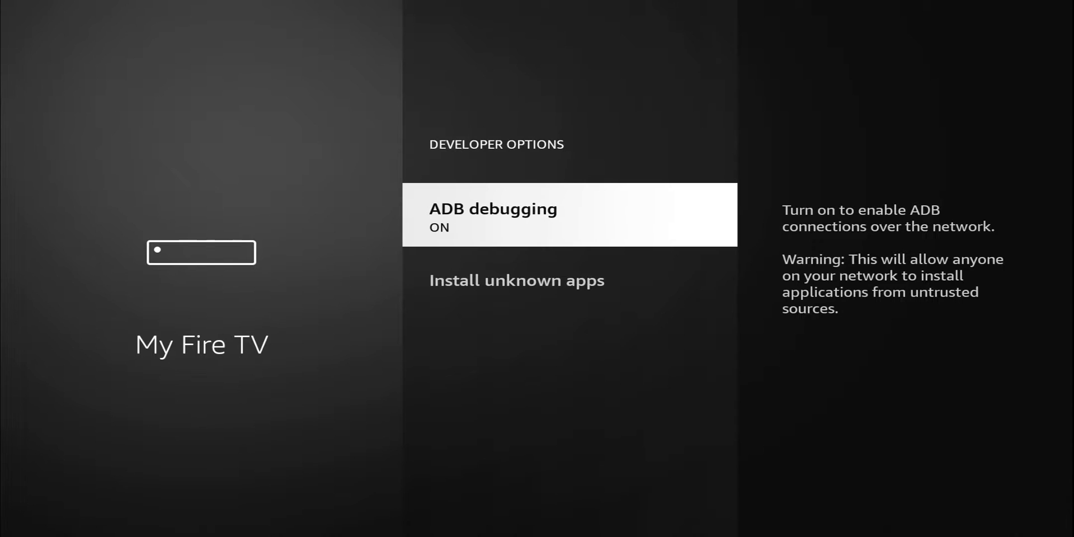
scroll(down, 3)
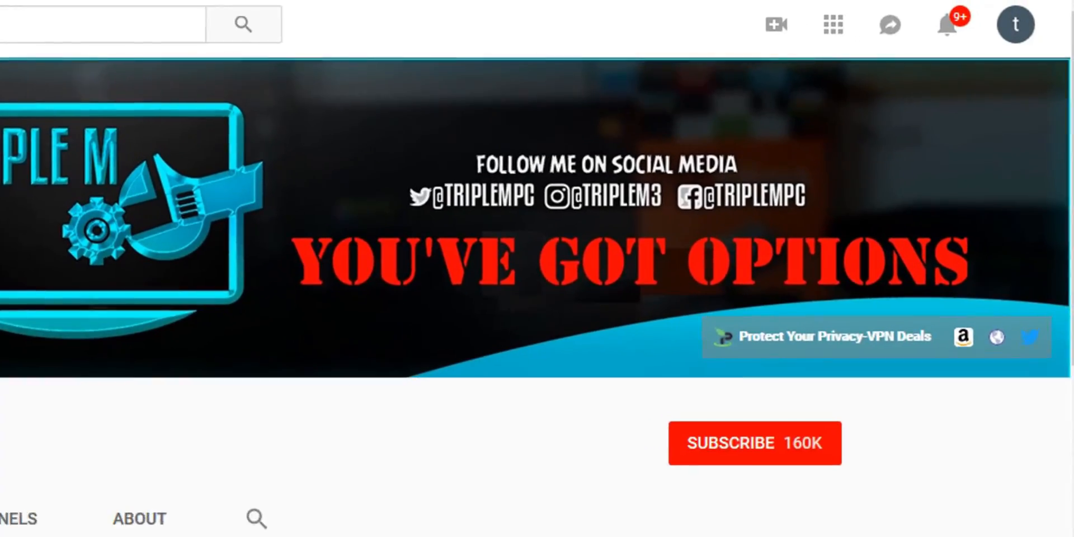
- Subscribe to the YouTube channel and bring up its notification bell options
click(754, 443)
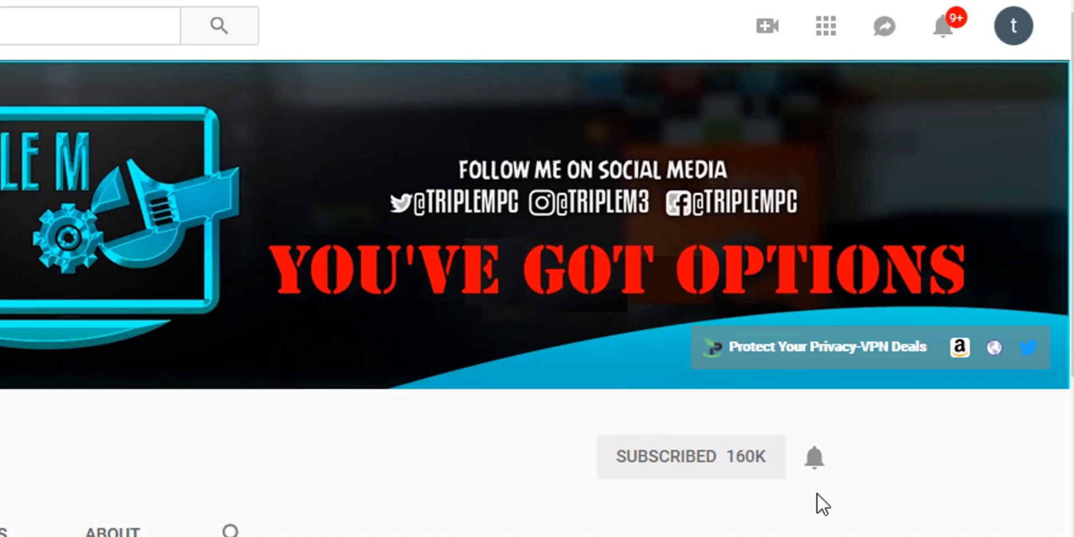
click(813, 456)
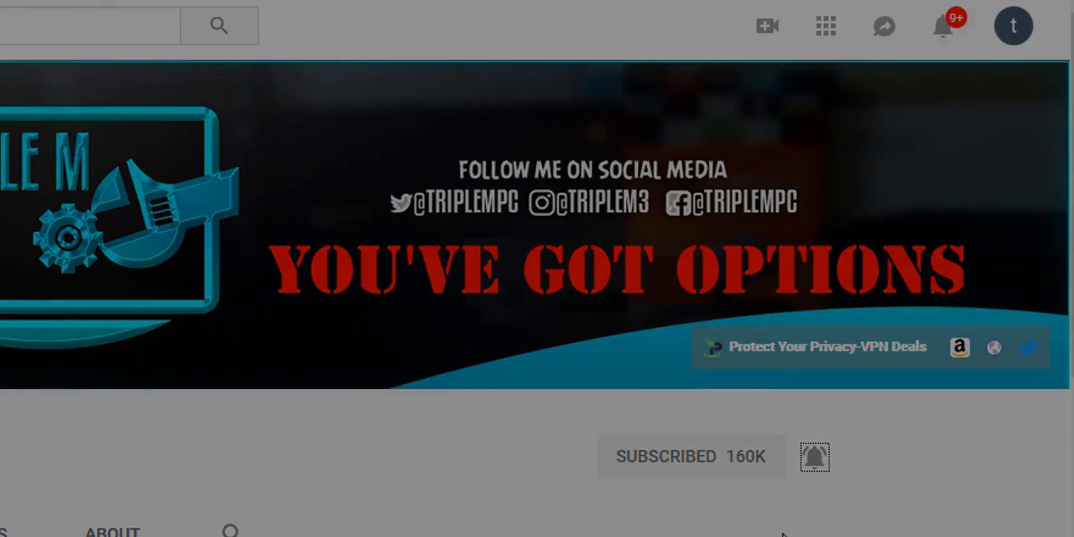